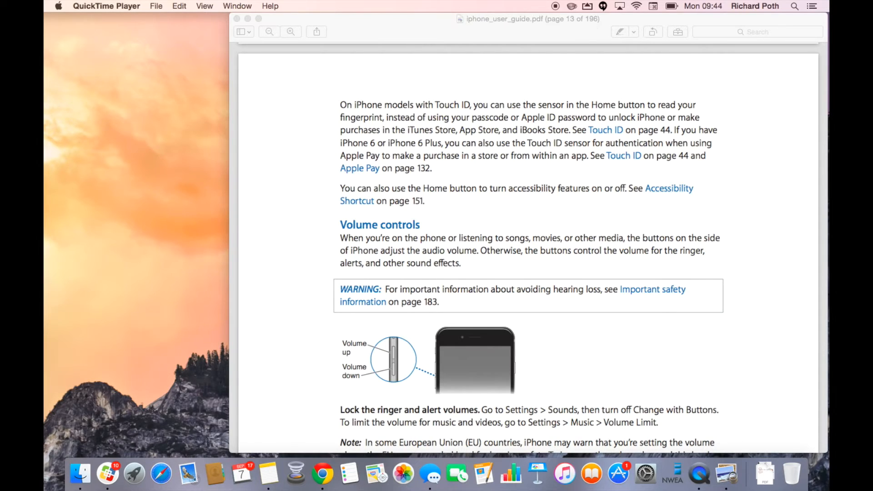
pyautogui.moveTo(593, 28)
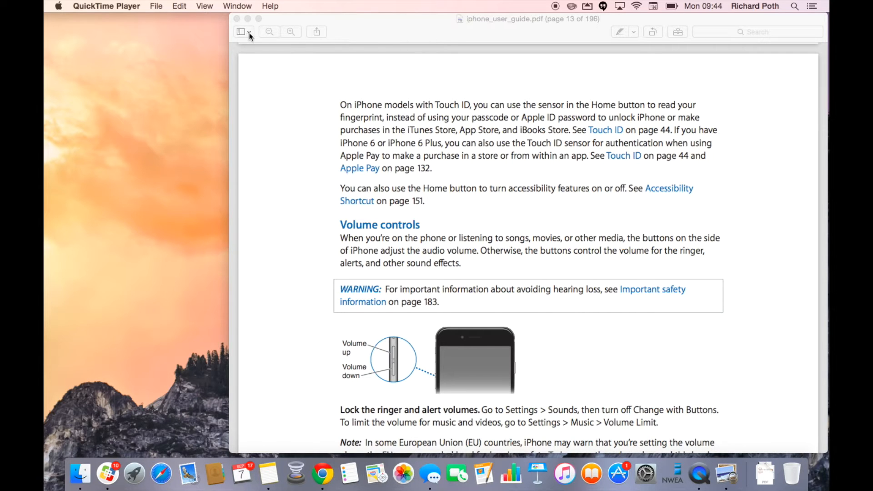
# Show the Thumbnails sidebar beside the iPhone guide in Preview
pyautogui.click(243, 32)
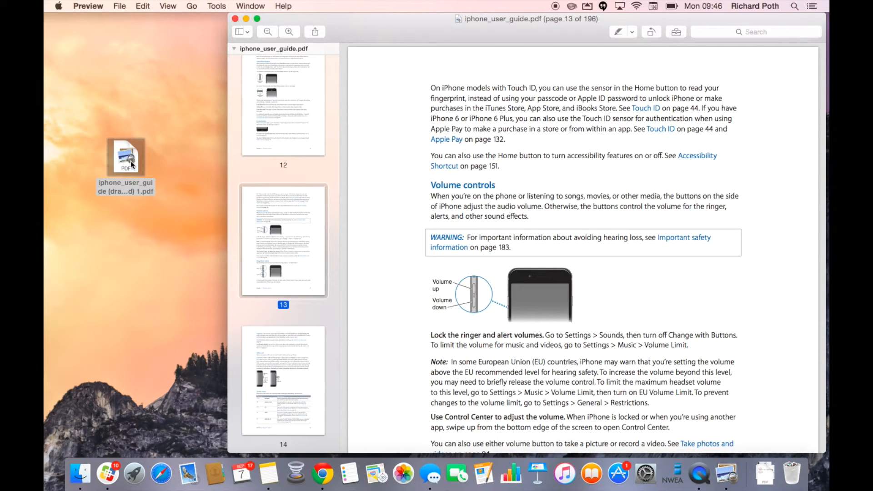
# Confirm the extracted desktop PDF is page 13 in Quick Look, then rename it 'iPhone Page 1.pdf'
pyautogui.click(125, 157)
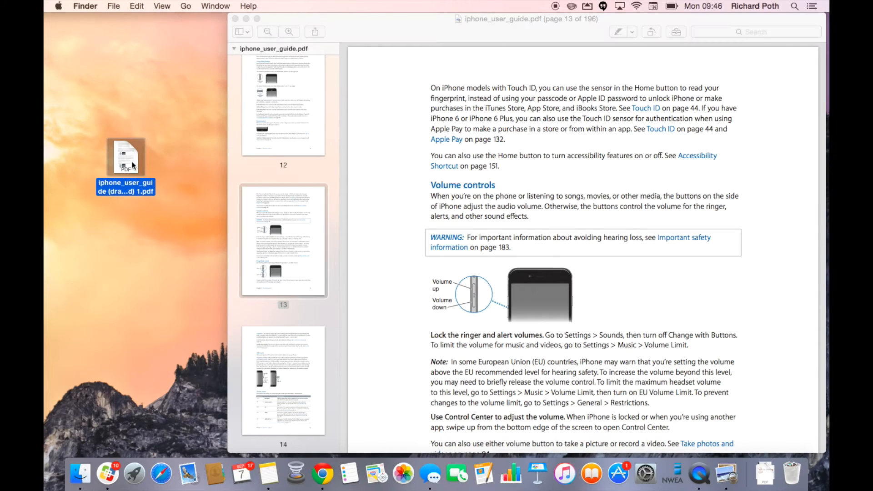
pyautogui.rightClick(125, 156)
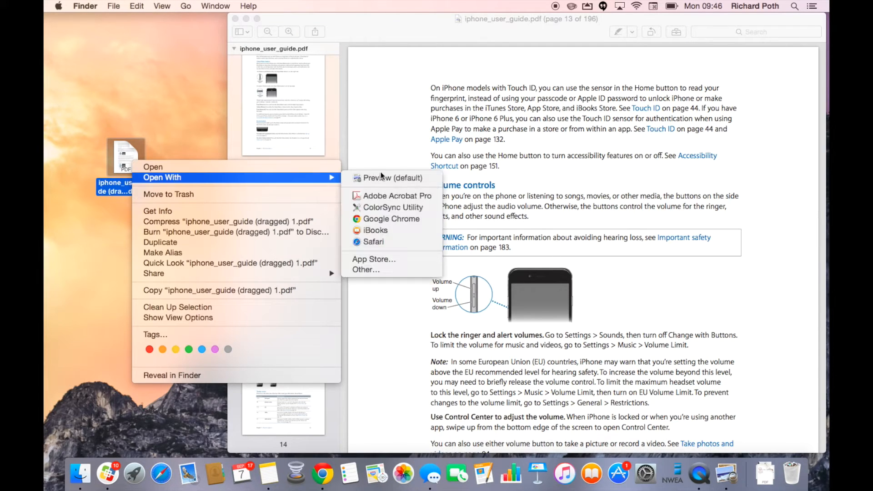
pyautogui.click(389, 181)
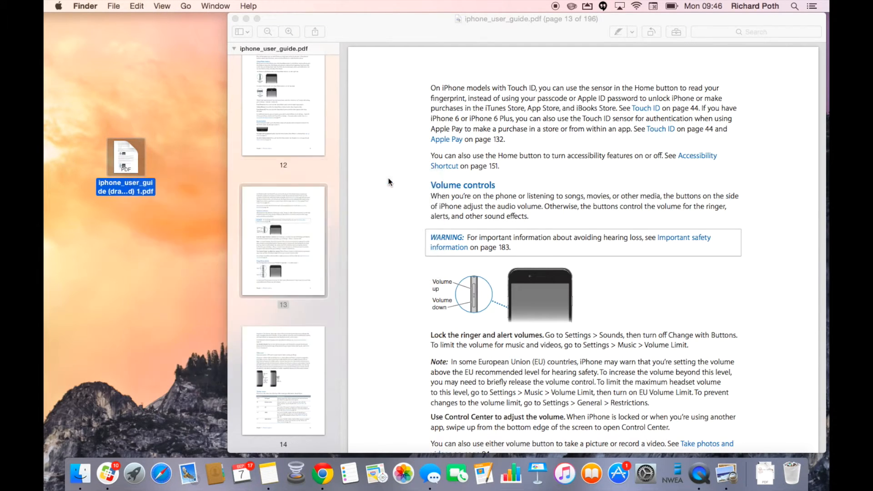
pyautogui.doubleClick(125, 157)
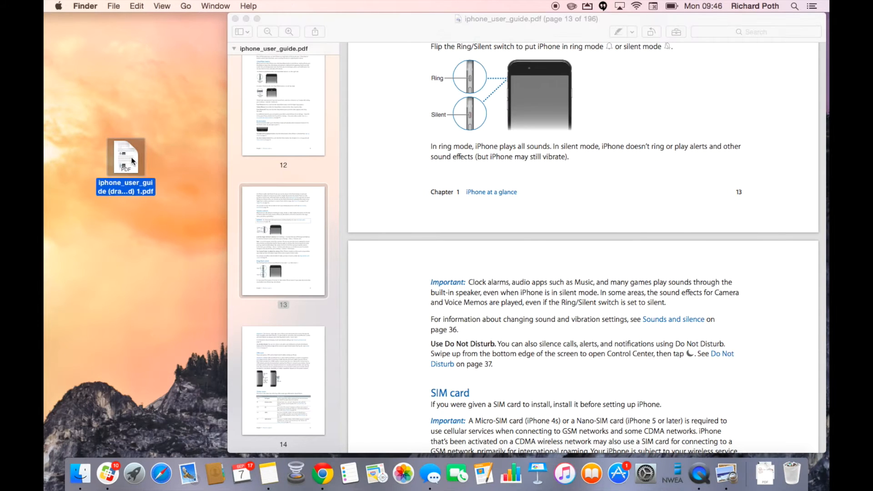
pyautogui.click(125, 157)
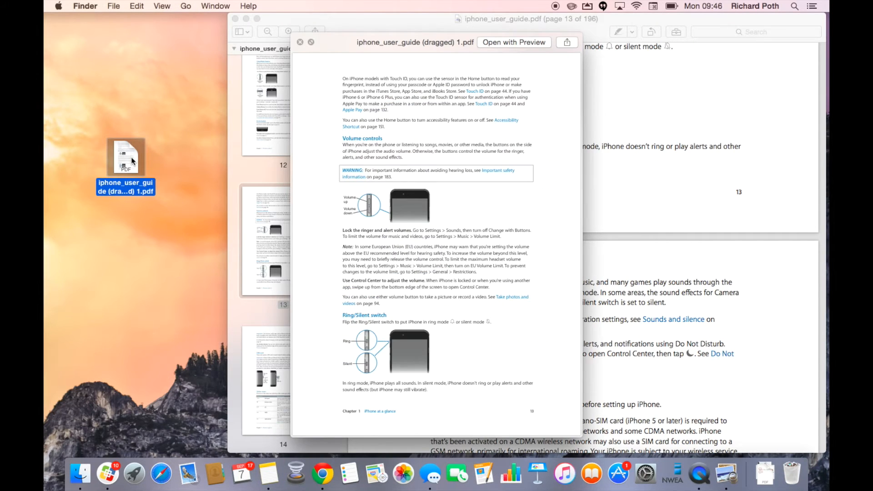
pyautogui.click(512, 42)
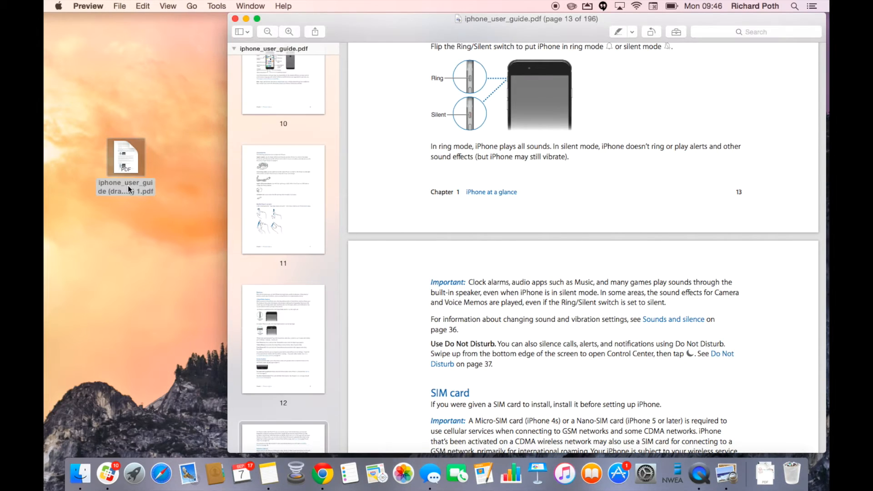
pyautogui.click(125, 162)
pyautogui.write('iPhone Page')
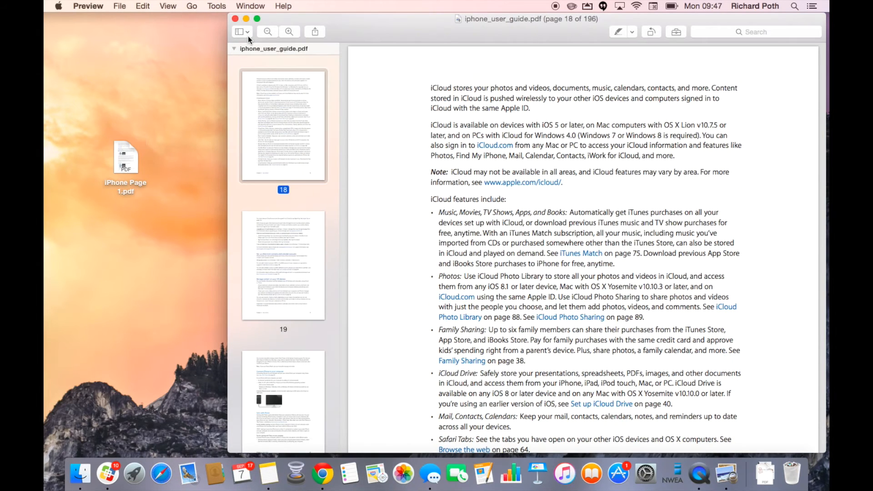
pyautogui.moveTo(239, 32)
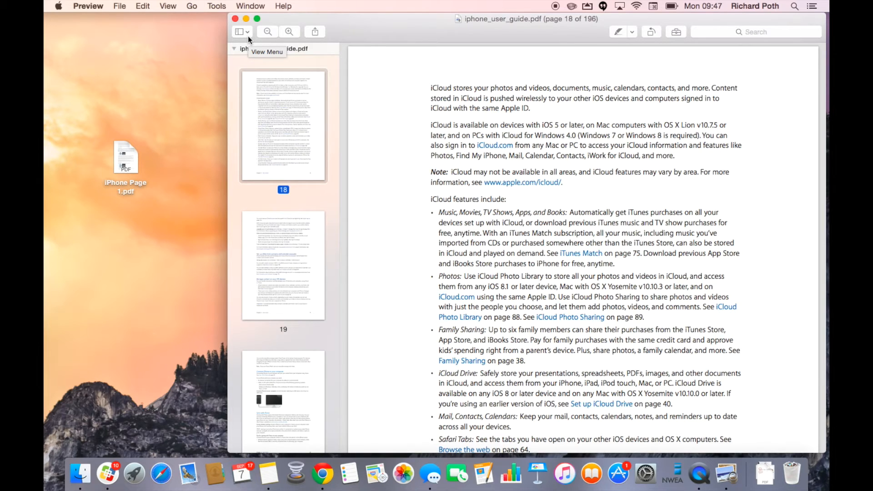
pyautogui.moveTo(304, 104)
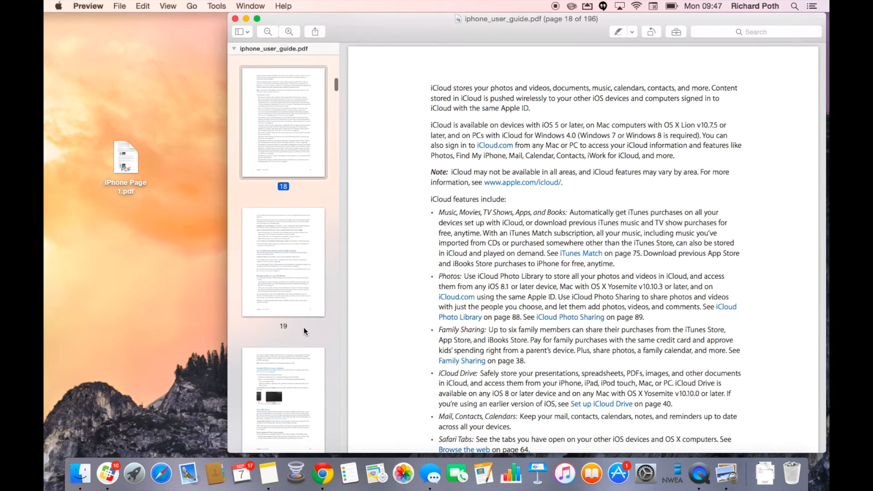
# Scroll the thumbnails and multi-select guide pages 18, 21, 26 and 29
pyautogui.scroll(-3)
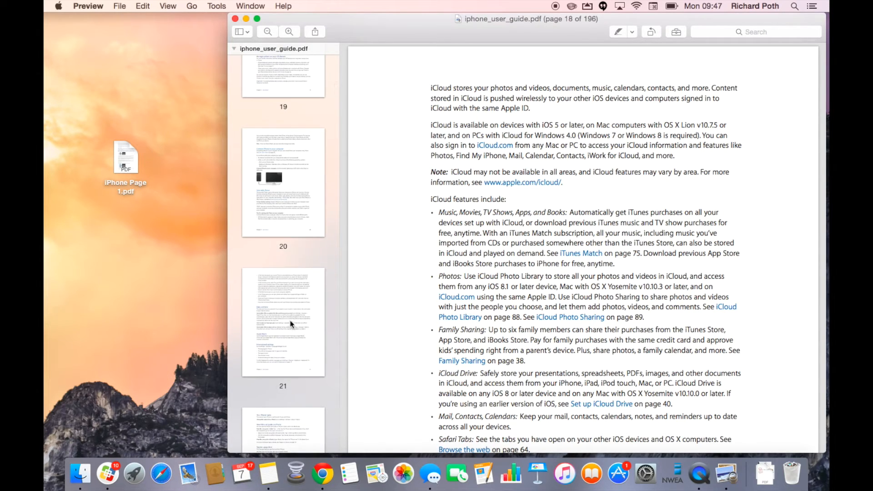
pyautogui.click(283, 322)
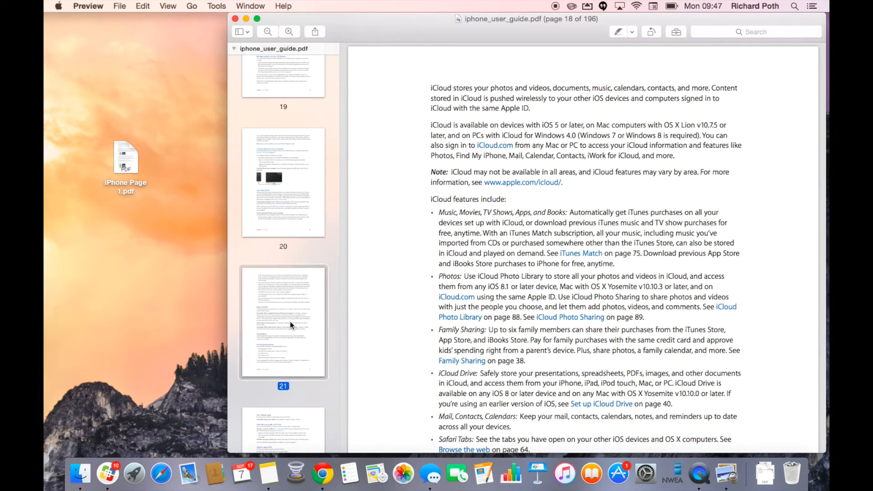
pyautogui.scroll(-3)
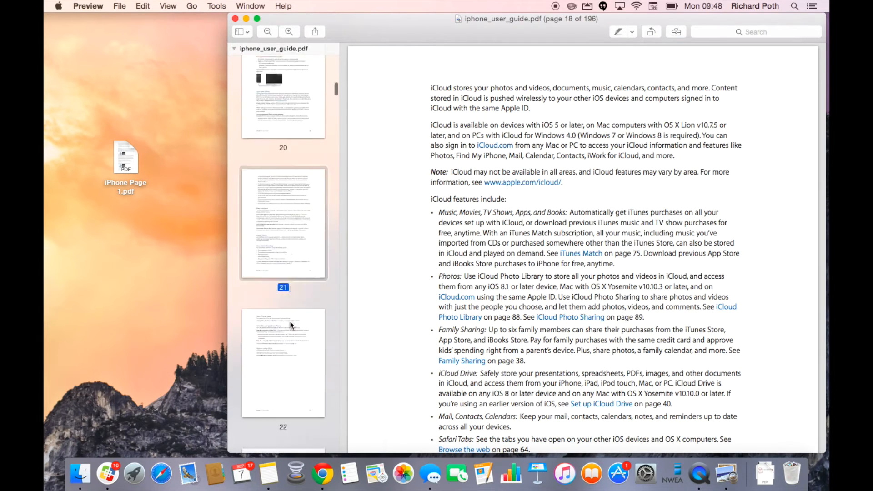
pyautogui.scroll(-3)
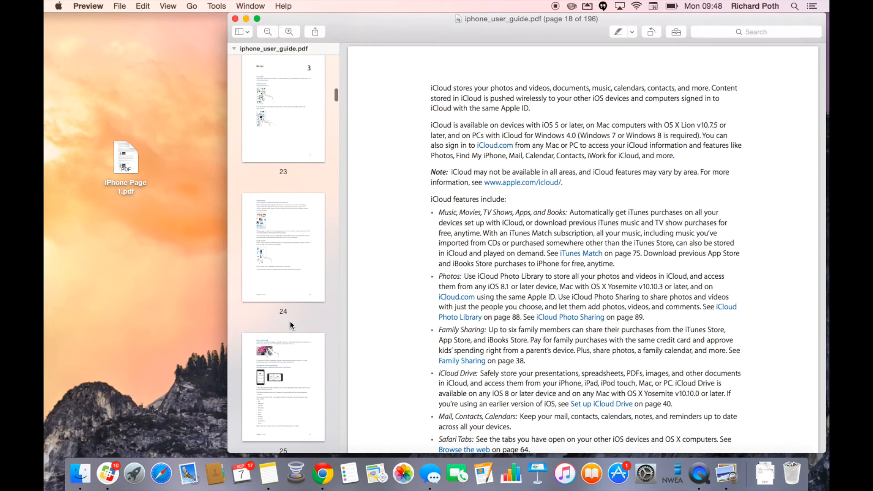
pyautogui.scroll(-3)
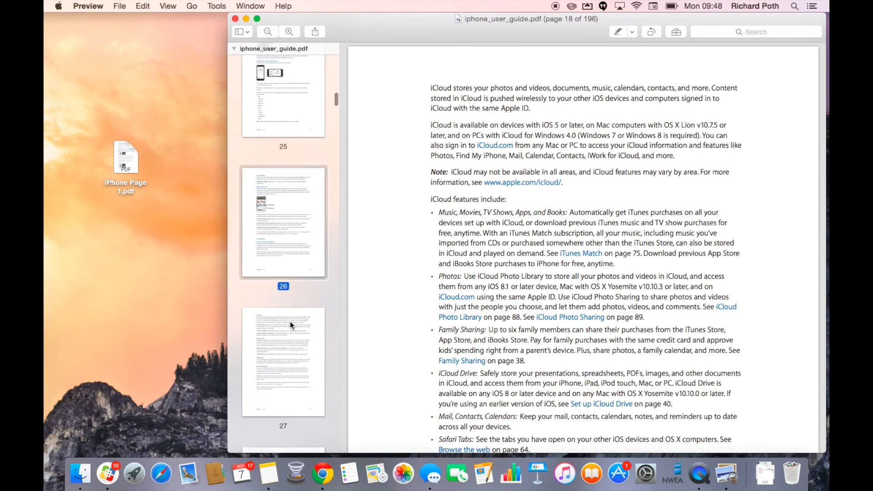
pyautogui.scroll(-3)
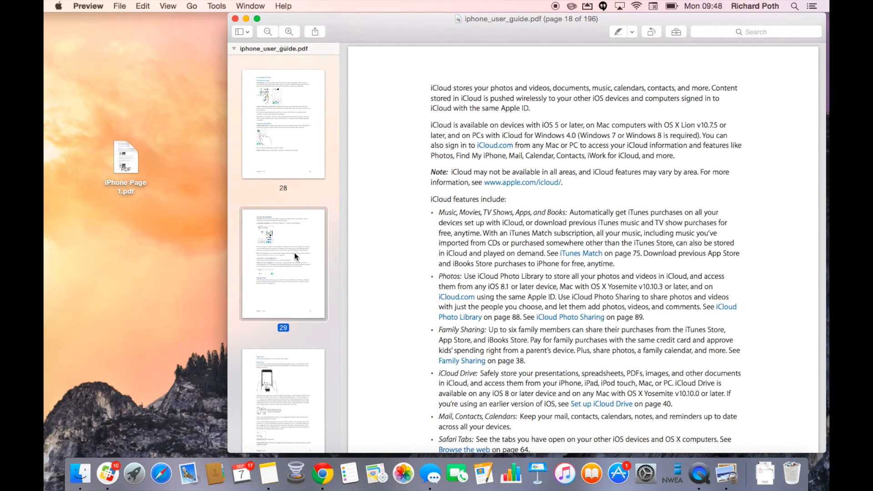
# Copy the four selected pages to the desktop as 'Multiple Pages.pdf' and check its first and last pages in Quick Look
pyautogui.moveTo(283, 263); pyautogui.dragTo(170, 271)
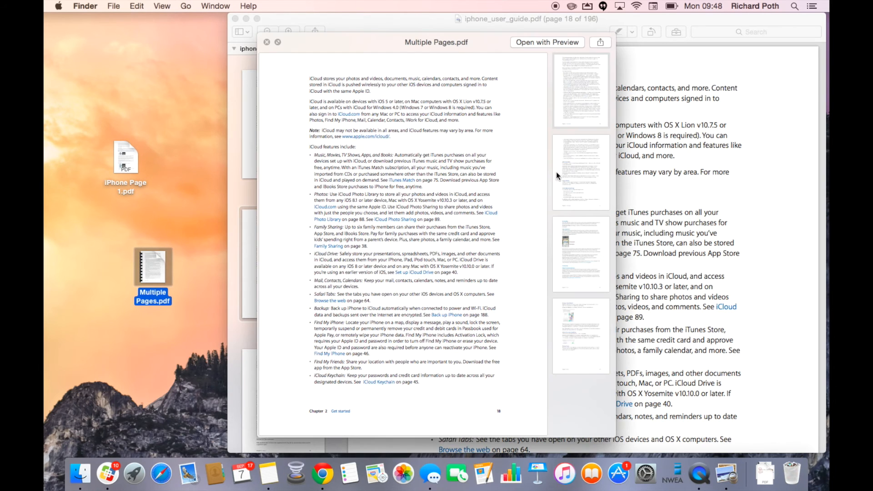
pyautogui.click(580, 335)
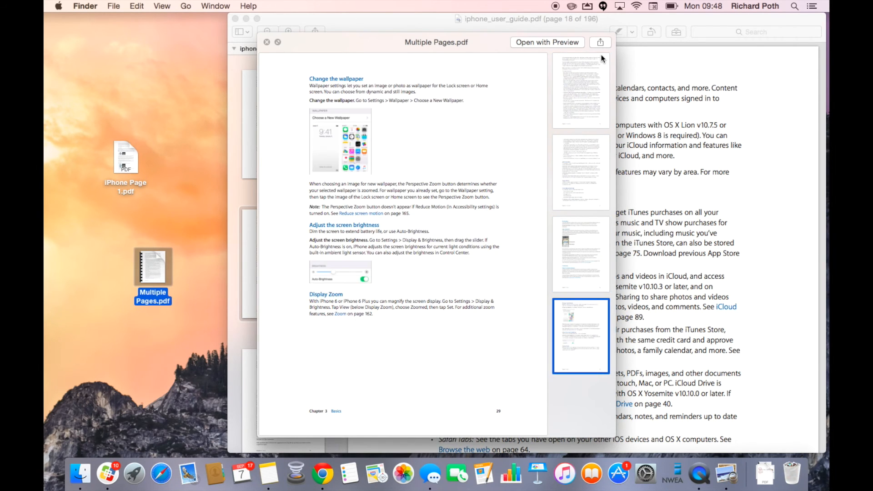
pyautogui.click(581, 90)
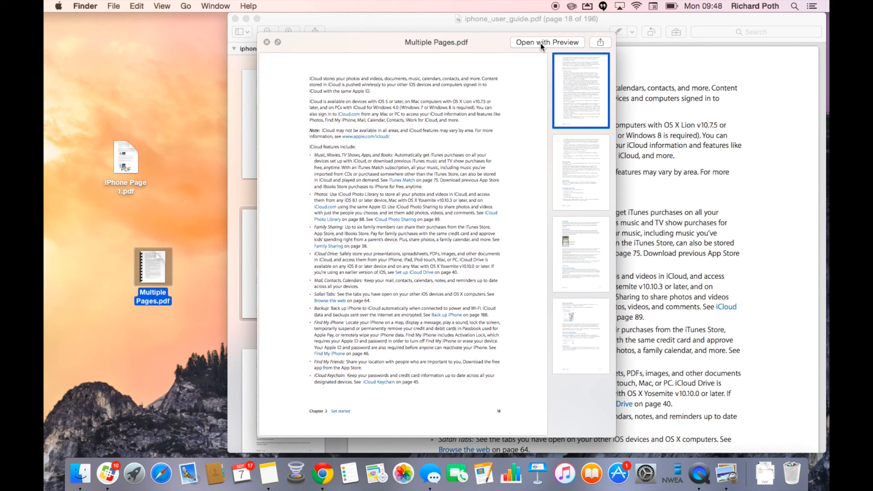
pyautogui.moveTo(457, 77)
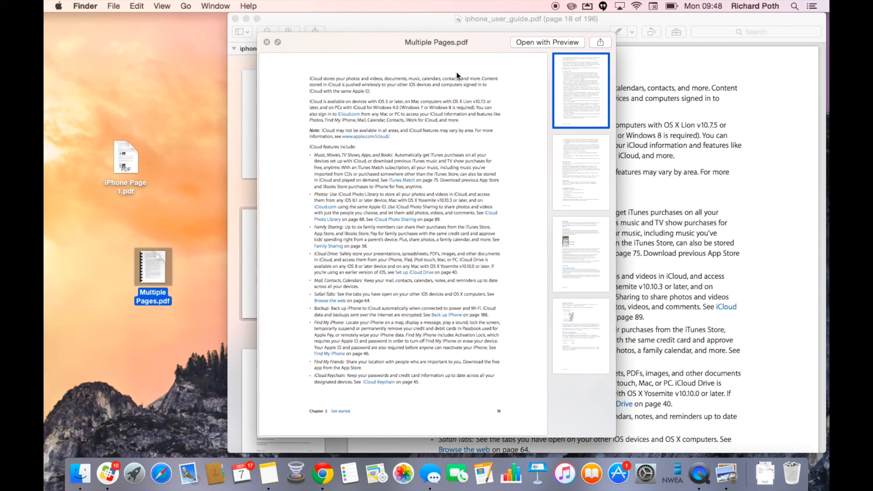
pyautogui.click(266, 42)
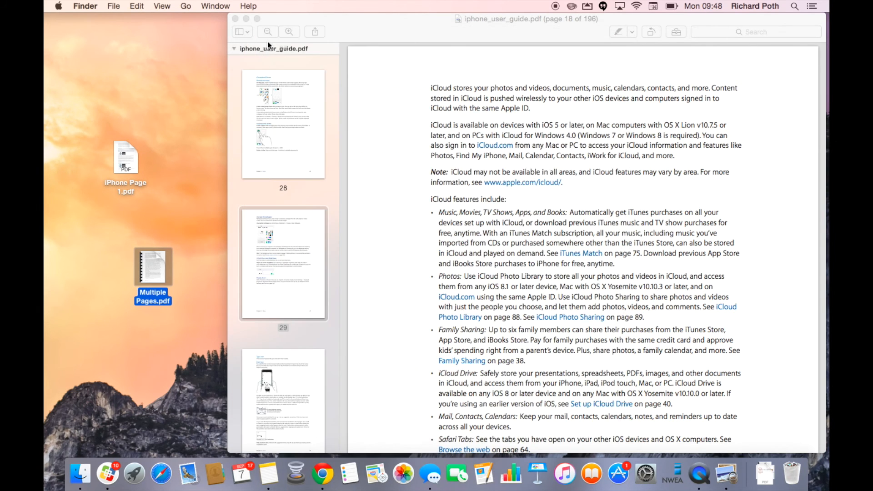